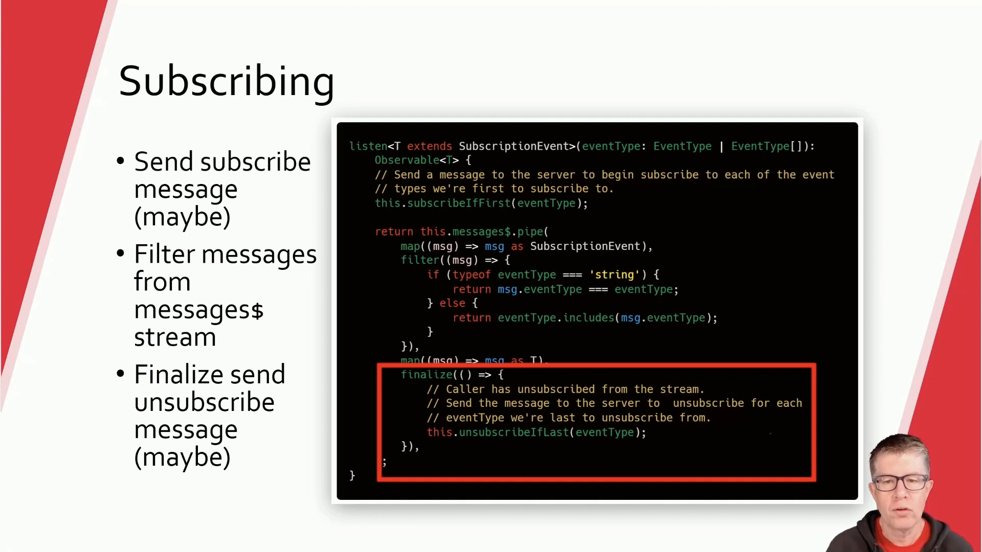
Step: Advance the slideshow from the Subscribing code slide to the Demo app slide
key(Right)
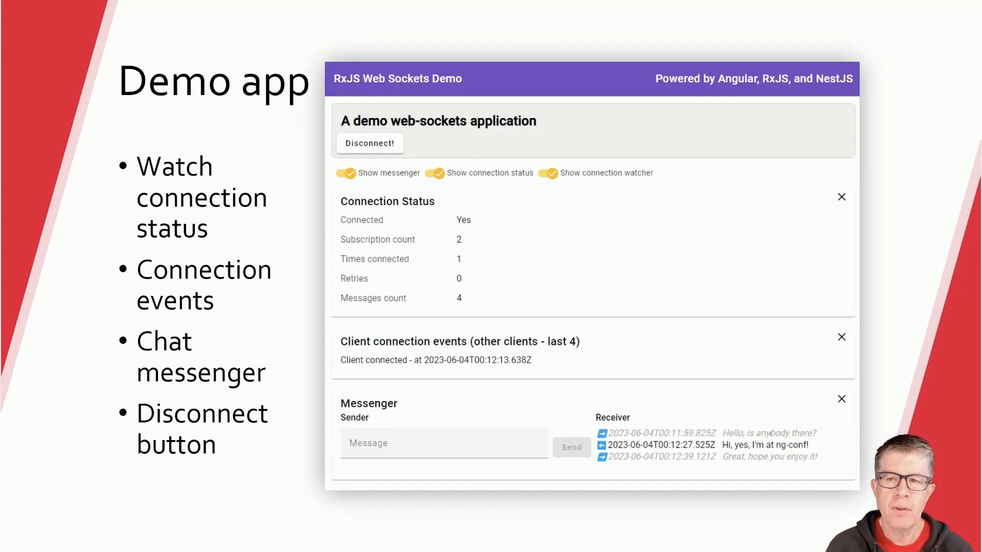